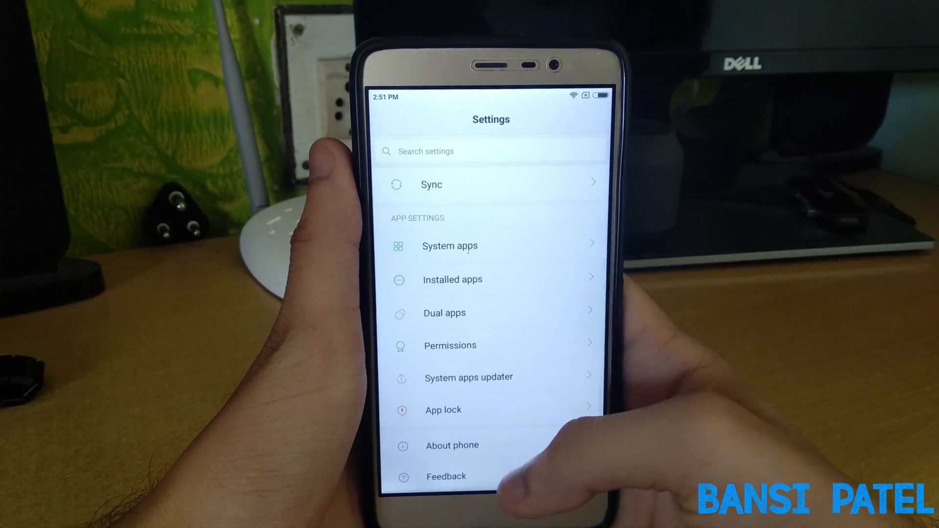
# Show the About phone page listing Redmi Note 3 on MIUI 9 Global 7.9.7 Beta
pyautogui.click(452, 446)
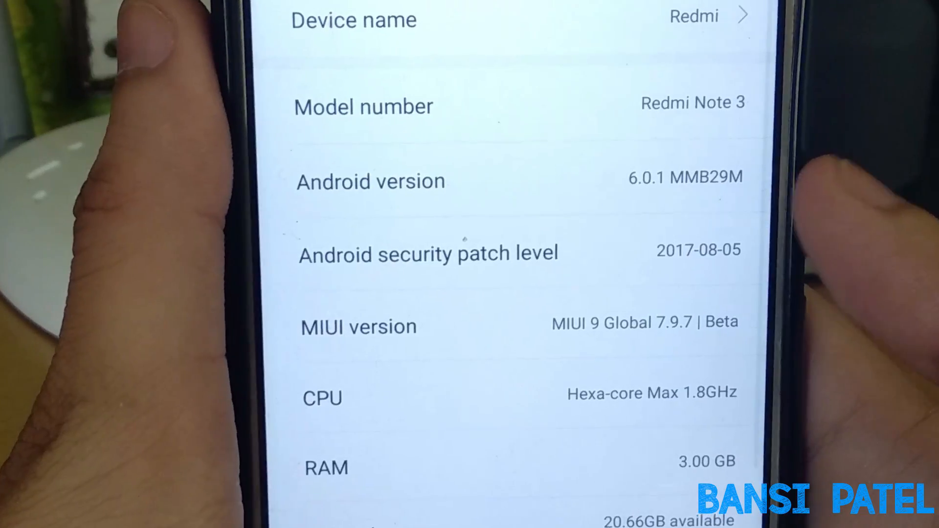